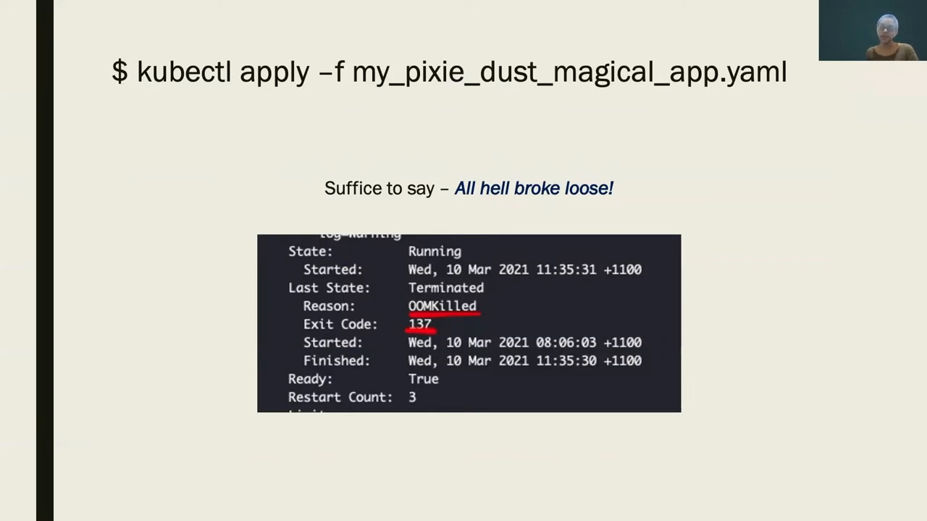
Advance from the kubectl apply slide to 'Investigation: Container runtime (CR)'
key(Right)
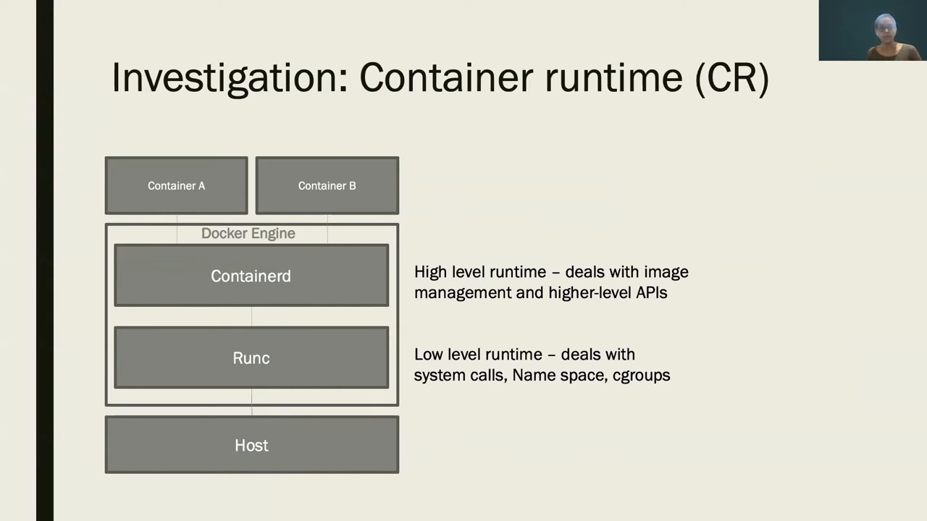
Advance past the Containerd and Runc diagram slide to the live terminal
key(Right)
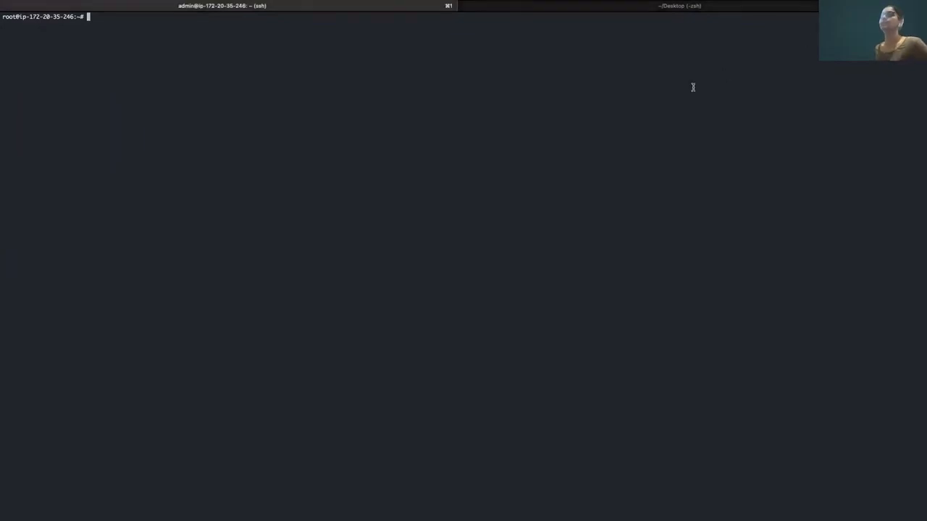
Start limitless_kcsi, check its stats at 35.00MiB, and list the running containers
text(docker run --name limitless_kcsi -d --entrypoint /home/gitpod/mambaforge3/envs/numpy-dev/bin/ipython -t -i numpy/numpy-dev)
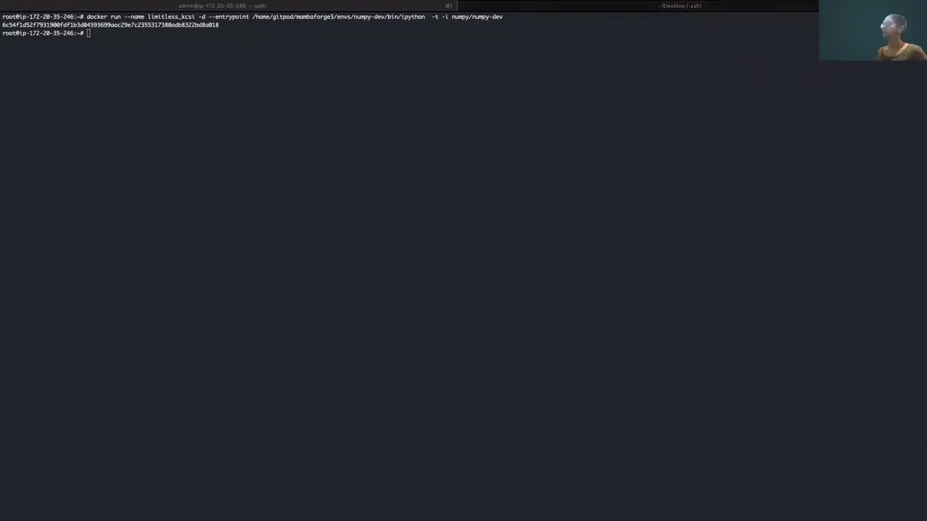
text(docker stats --no-stream limitless_kcsi)
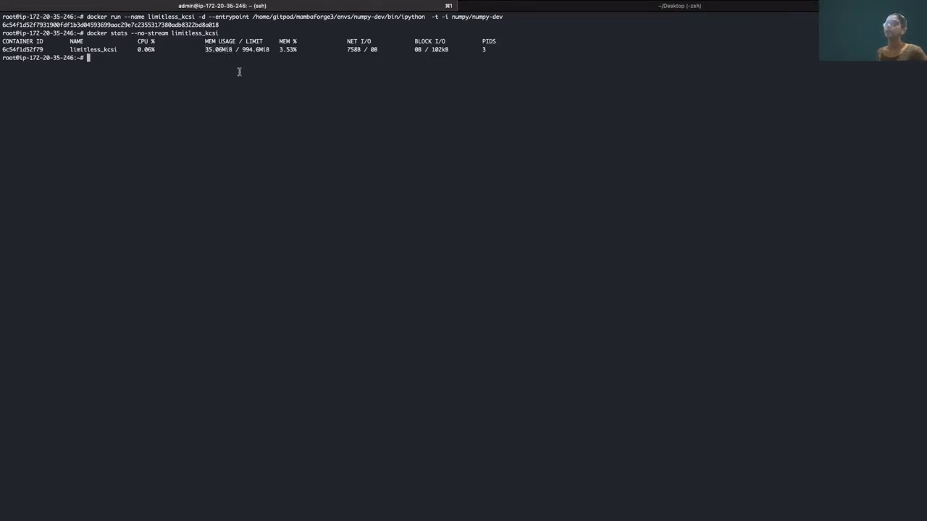
text(35.00MiB)
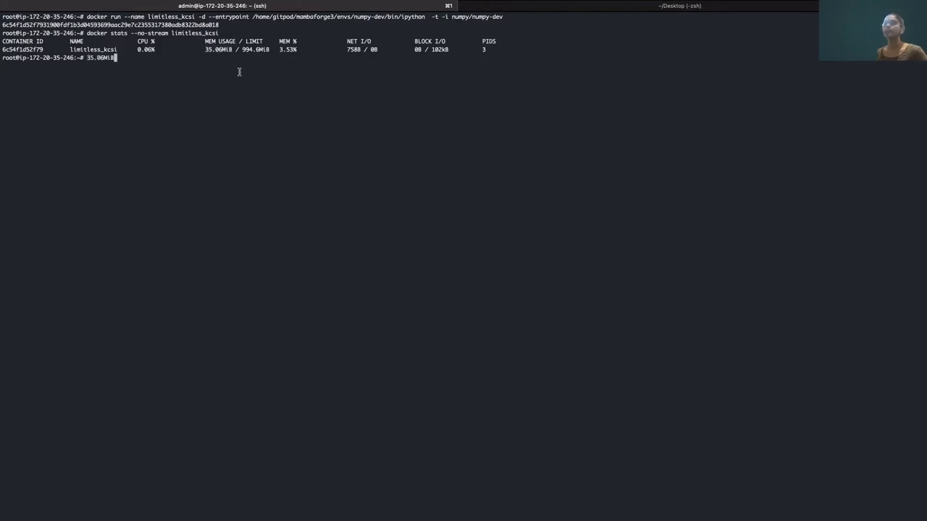
key(ctrl+c)
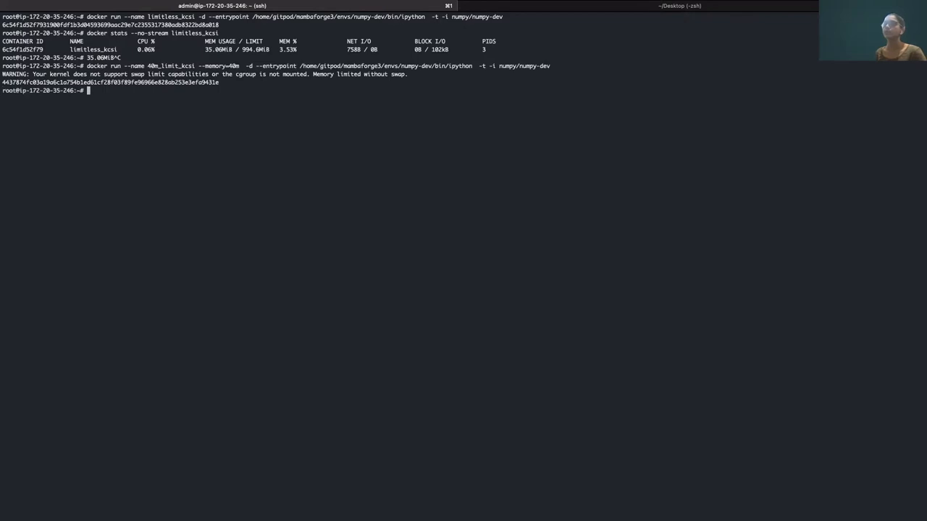
text(docker s)
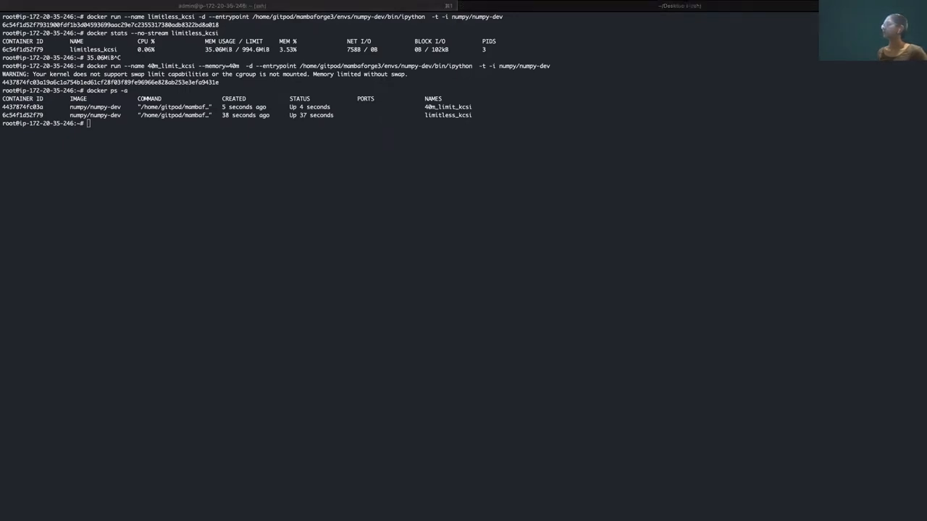
mouse_move(459, 66)
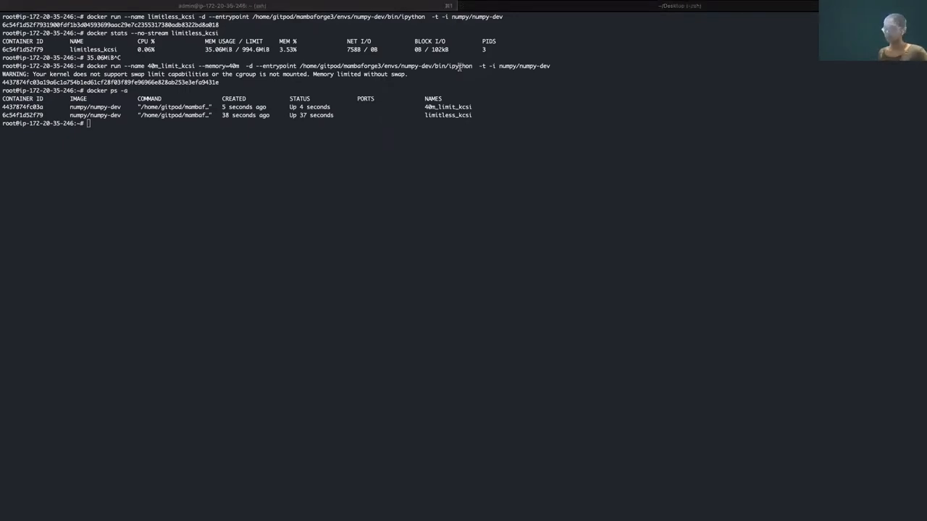
List /sys/fs/cgroup/ and the memory controller files, highlighting memory.limit_in_bytes
text(/sys/fs/cgroup/memory/docker)
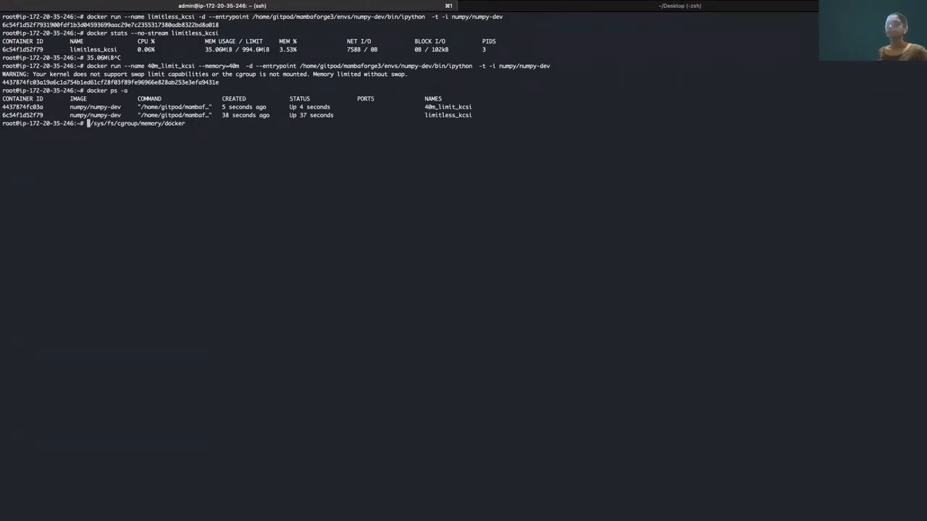
text(ls /sys/fs/cgroup/memory/d)
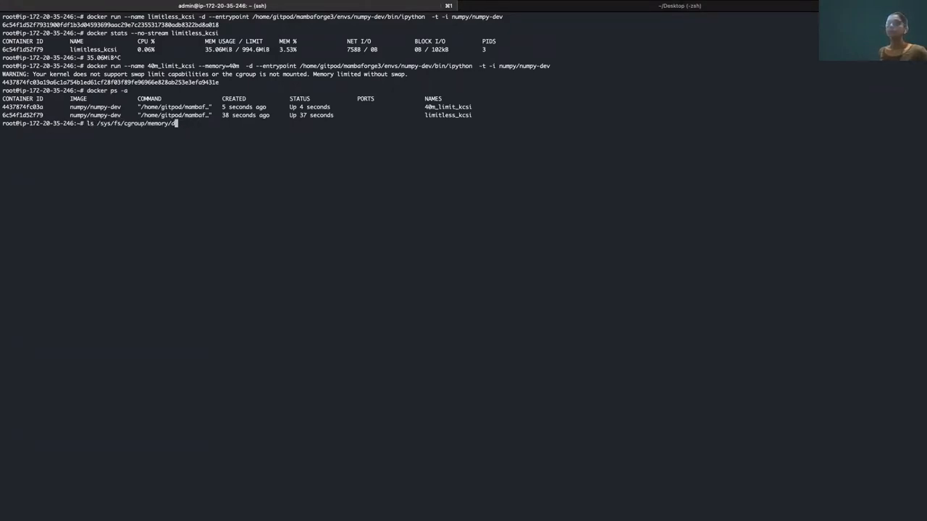
key(Backspace)
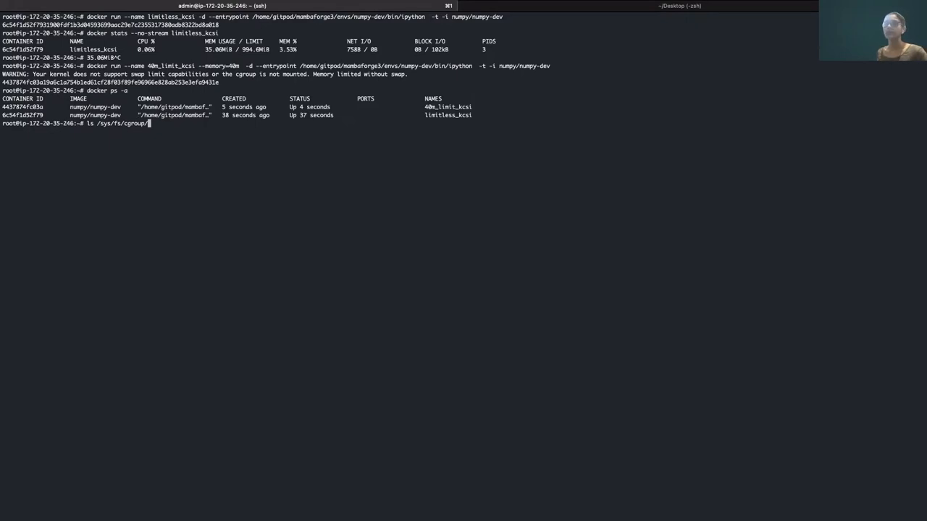
key(enter)
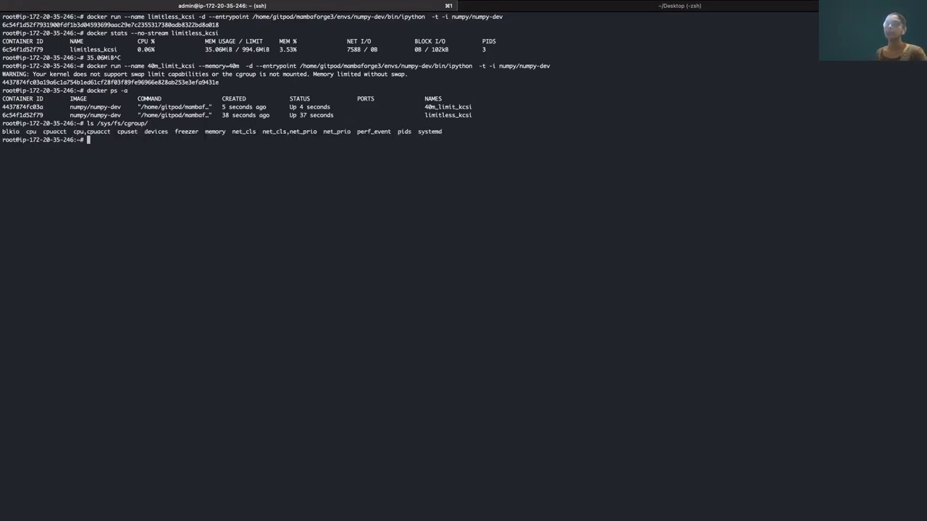
text(ls /sys/fs/cgroup/memory/)
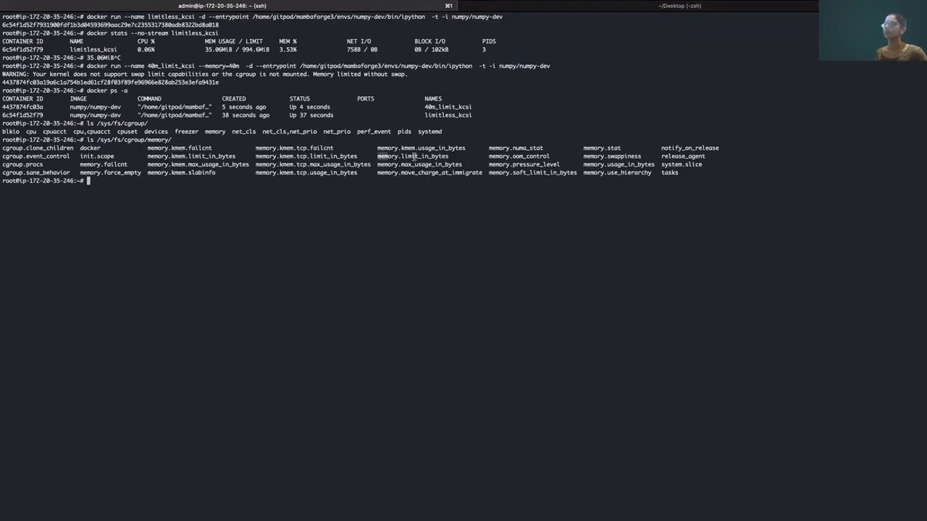
double_click(413, 155)
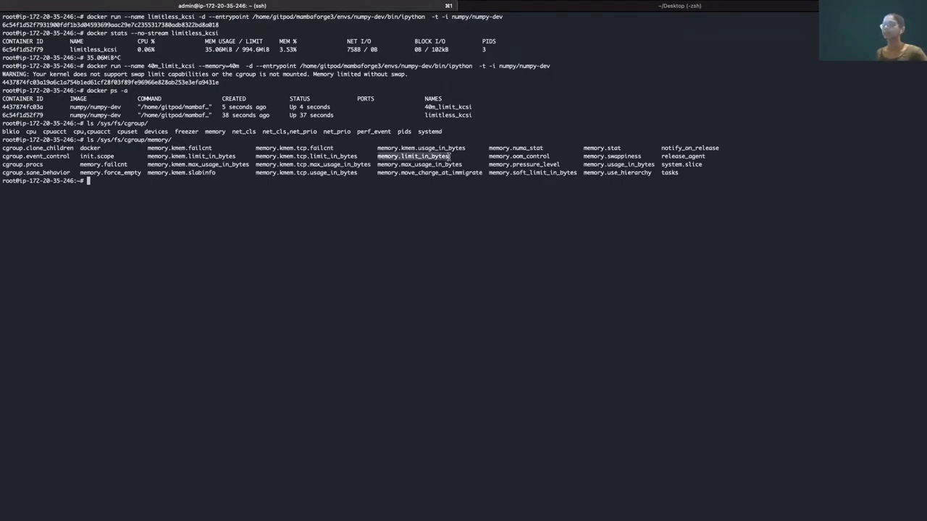
mouse_move(457, 184)
text(ls /sys/fs/cgroup/memory/docker/)
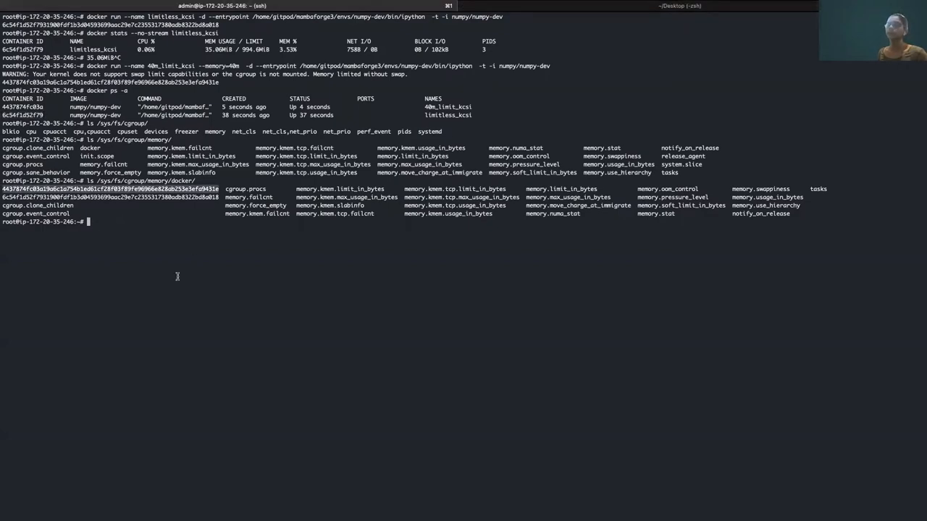
Read 40m_limit_kcsi's memory.limit_in_bytes using its container ID from docker ps
text(cat /sys/fs/cgroup/memory/docker/$(docker ps --filter "name=40m_limit_kcsi" --format "{{.ID}}" --no-trunc)/memory.limit_in_bytes)
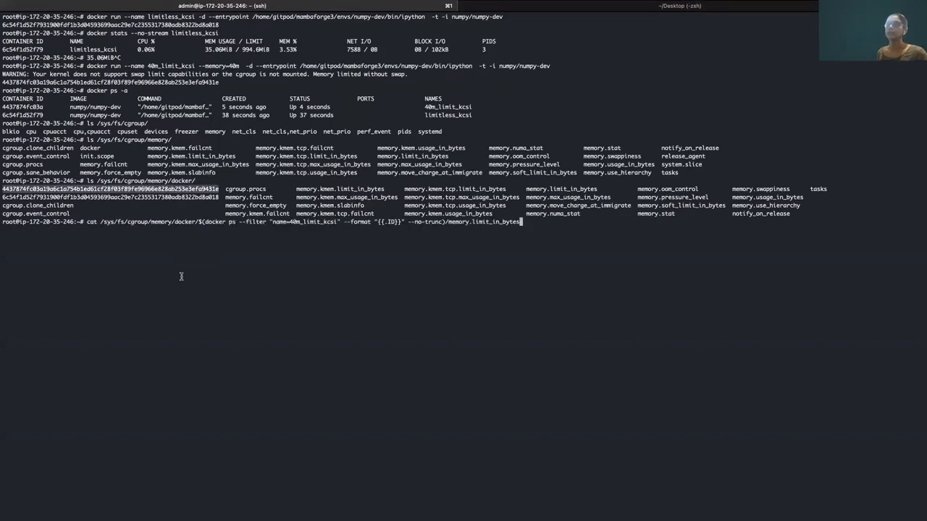
mouse_move(595, 250)
text(cat /sys/fs/cgroup/memory/docker/$(docker ps --filter "name=limitless_kcsi" --format "{{.ID}}" --no-trunc)/memory.limit_in_bytes)
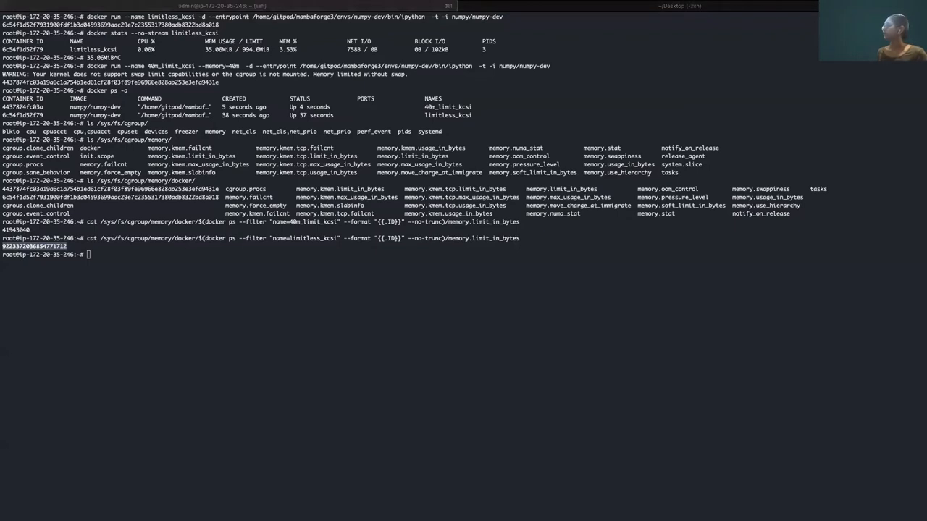
mouse_move(387, 261)
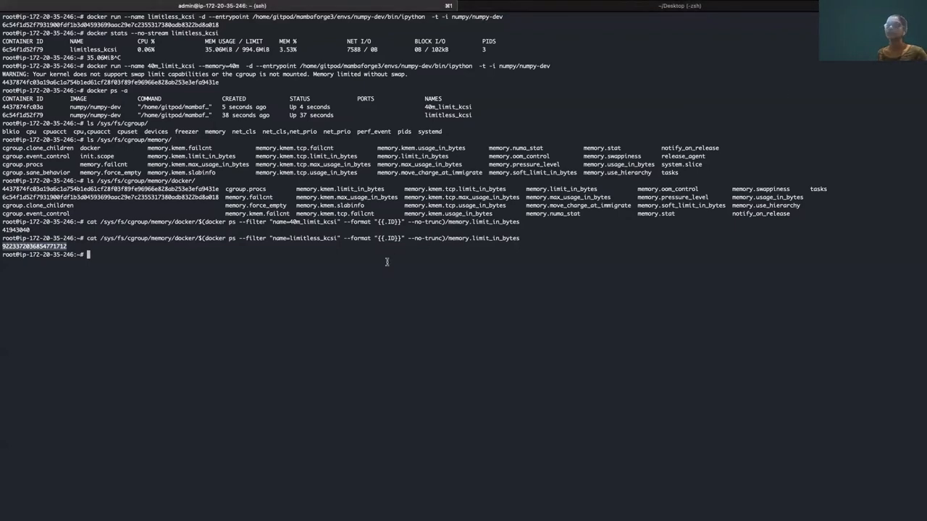
Run 20m_limit_kcsi with --memory=20m and spot it as Exited (137)
text(docker run --name 20m_limit_kcsi --memory=20m  -d --entrypoint /home/gitpod/mambaforge3/envs/numpy-dev/bin/ipython  -t -i numpy/numpy-dev)
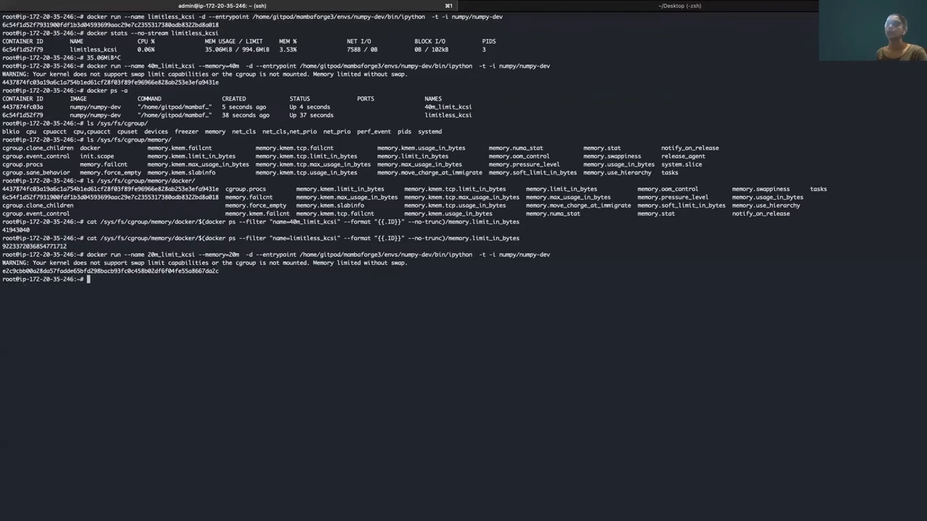
text(docker ps -a)
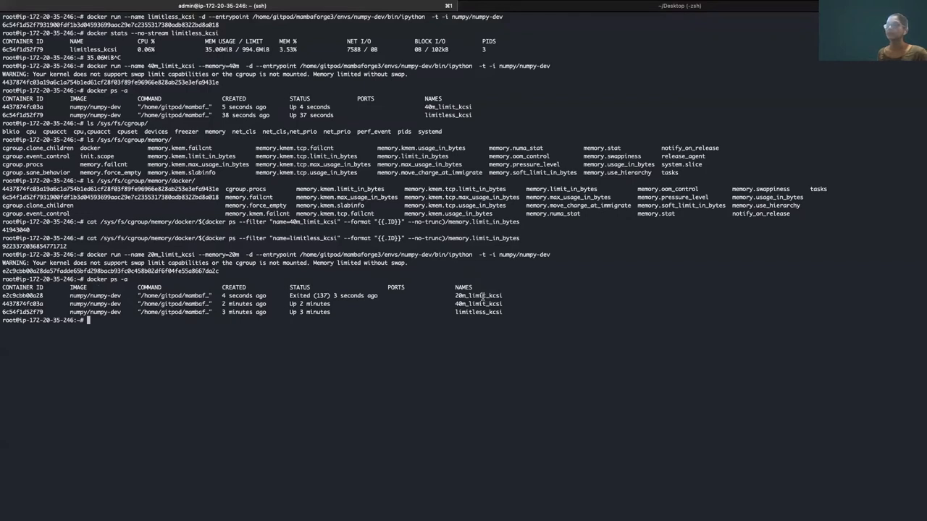
double_click(477, 295)
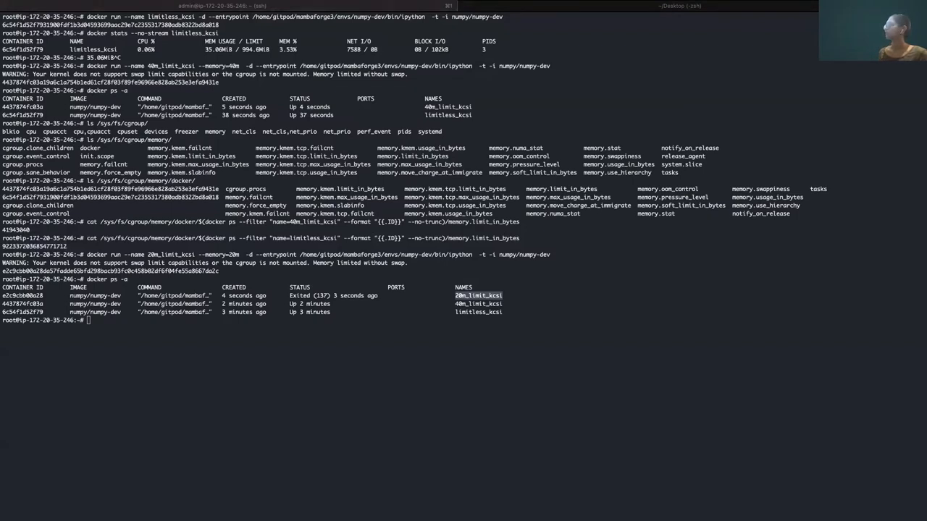
text(docker inspect -f '{{json .State}}' 20m_limit_kcsi | jq)
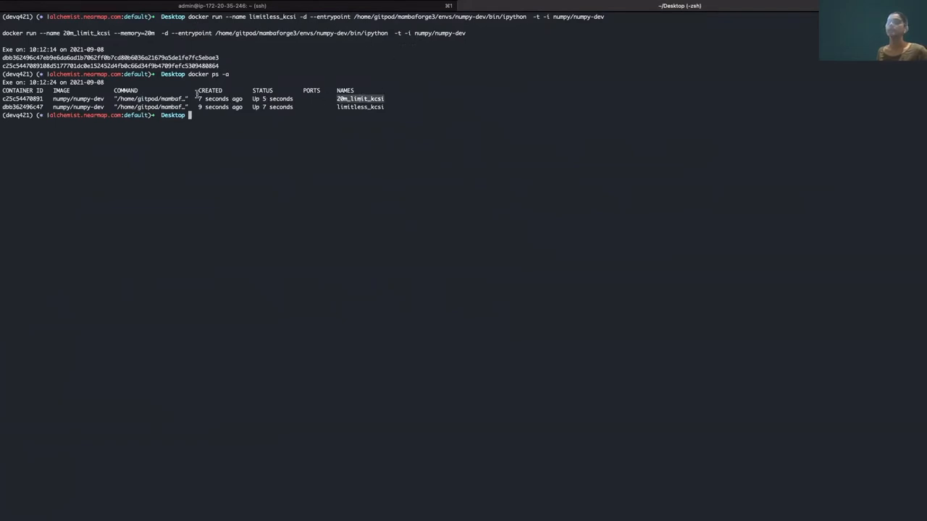
mouse_move(436, 280)
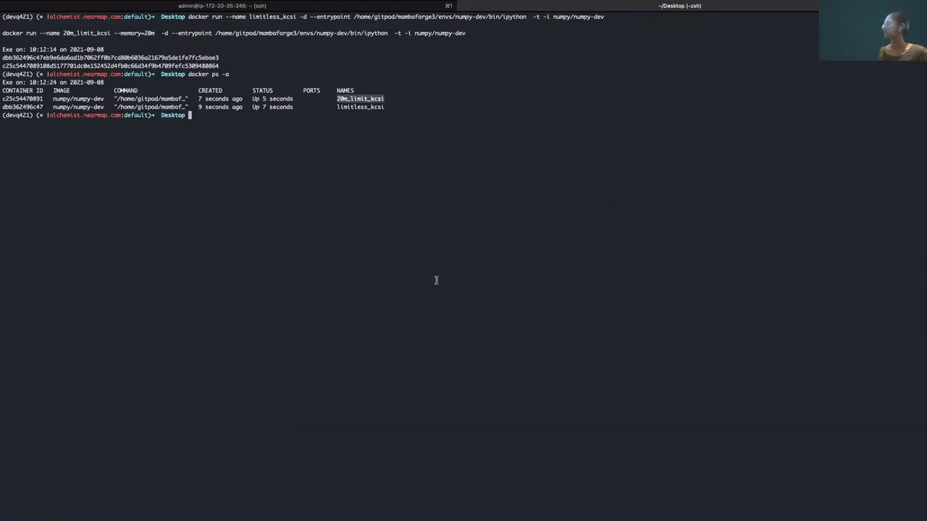
Watch docker stats show 20m_limit_kcsi at 19.87 MiB of 20 MiB, then stop
text(docker)
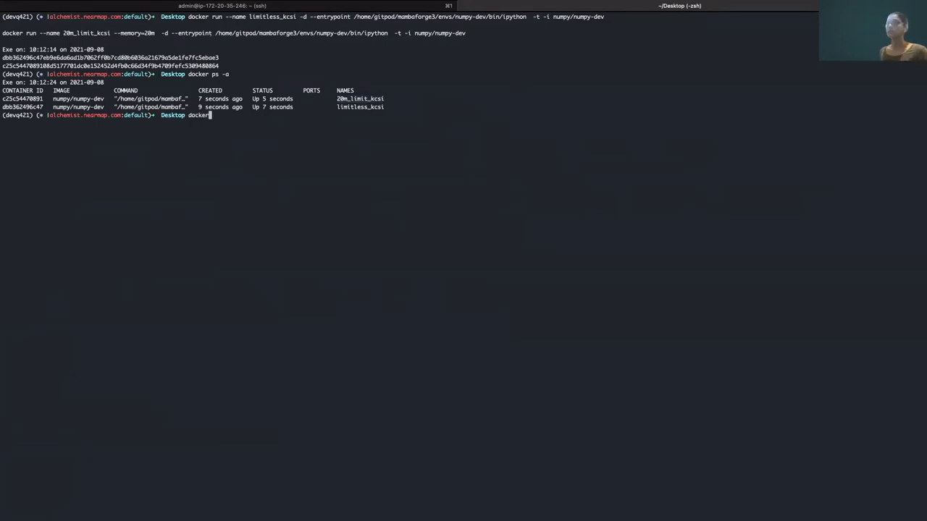
text(stats)
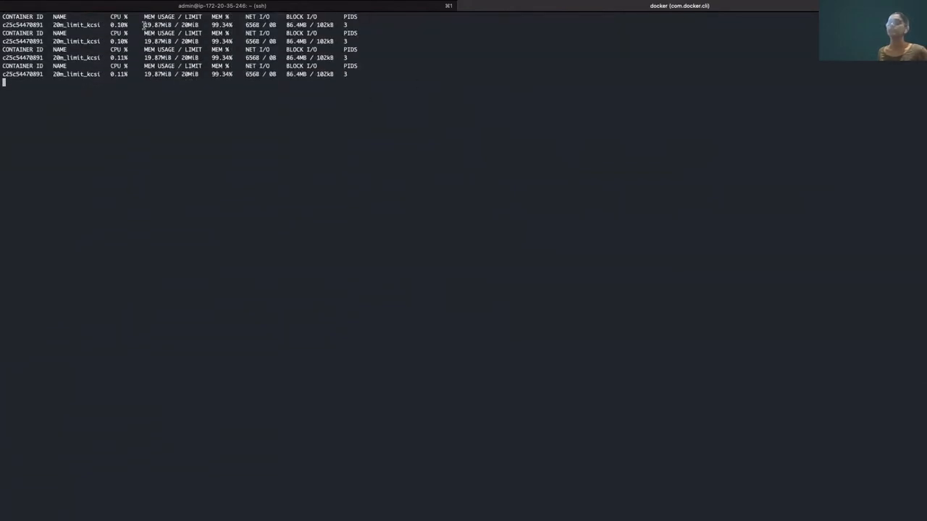
key(ctrl+c)
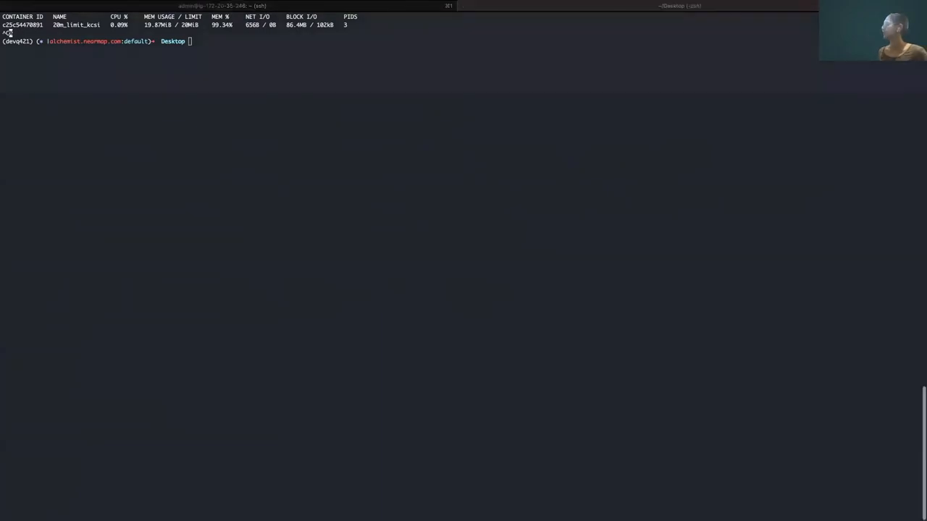
mouse_move(526, 172)
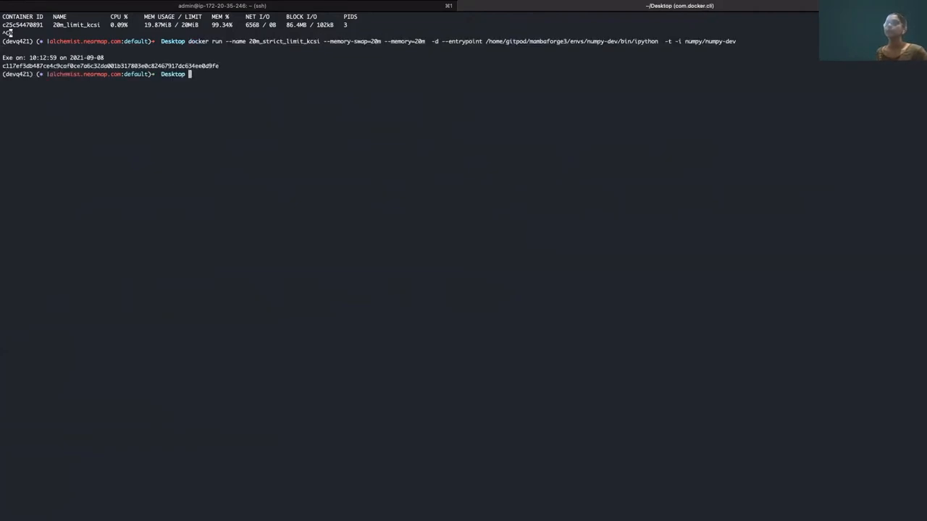
Find the swap-capped 20m_strict_limit_kcsi as Exited (137) in the container list
text(docker s)
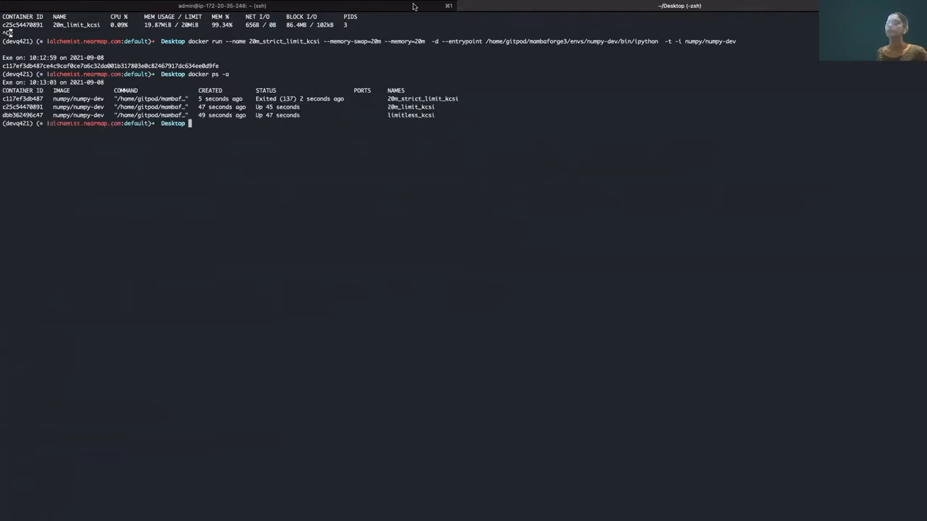
double_click(422, 98)
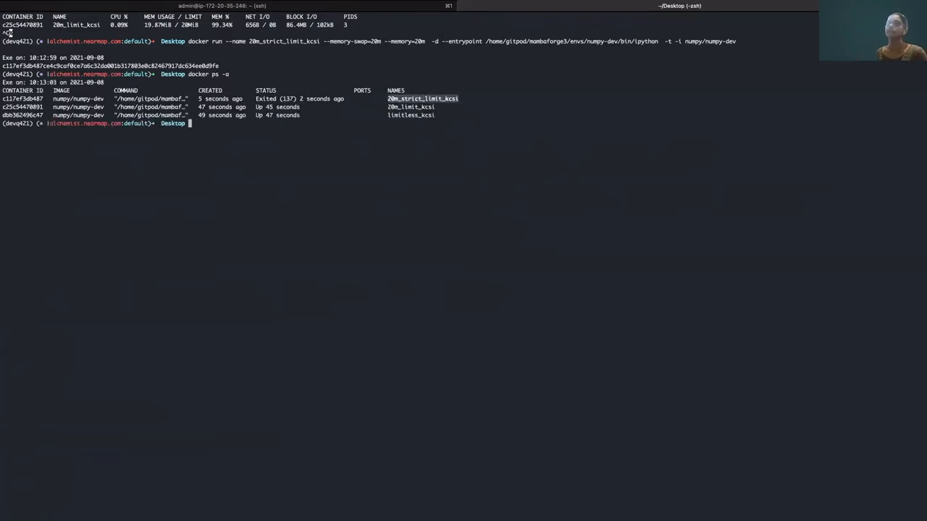
text(docker/)
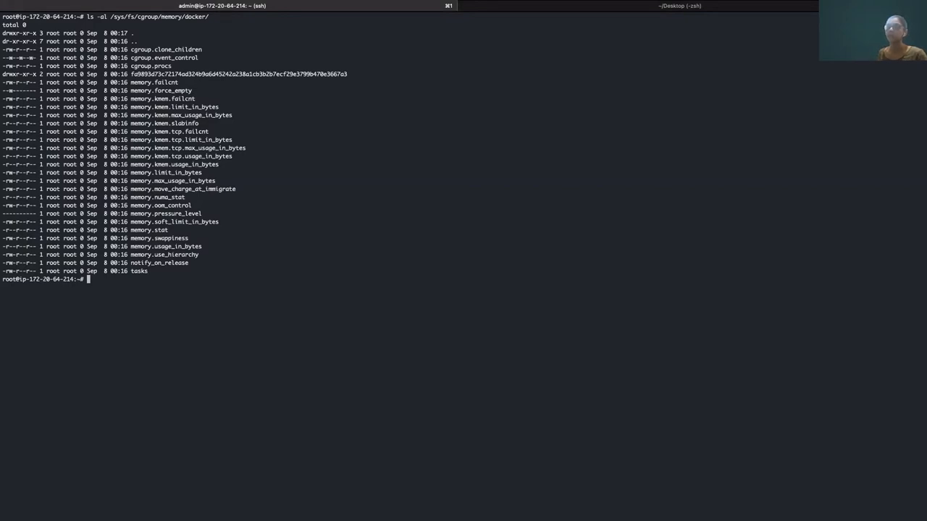
List /sys/fs/cgroup/memory/docker and pick out the pod directory under kubepods
text(ls -al /sys/fs/cgroup/memory/docker)
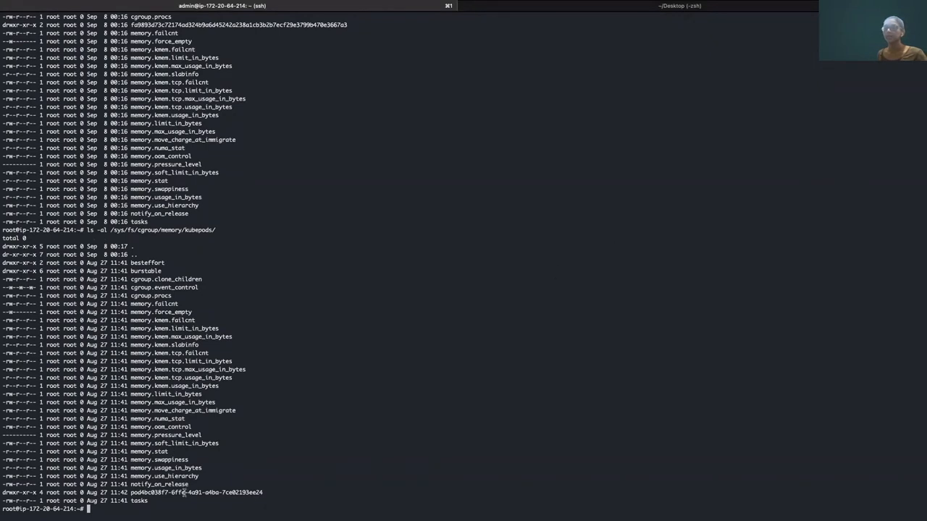
double_click(195, 493)
text(logout)
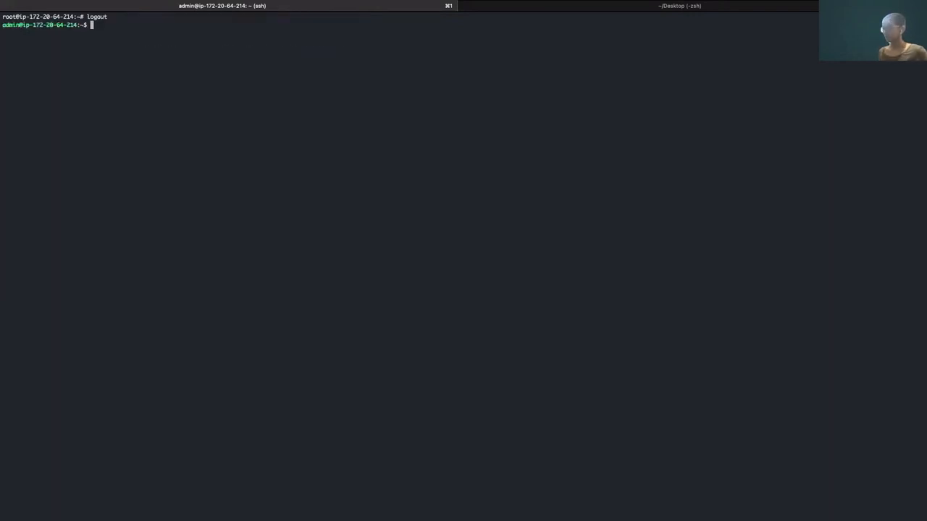
Become root, list containers, and show limitless_kcsi's process: PID 3505 running ipython
text(sudo s)
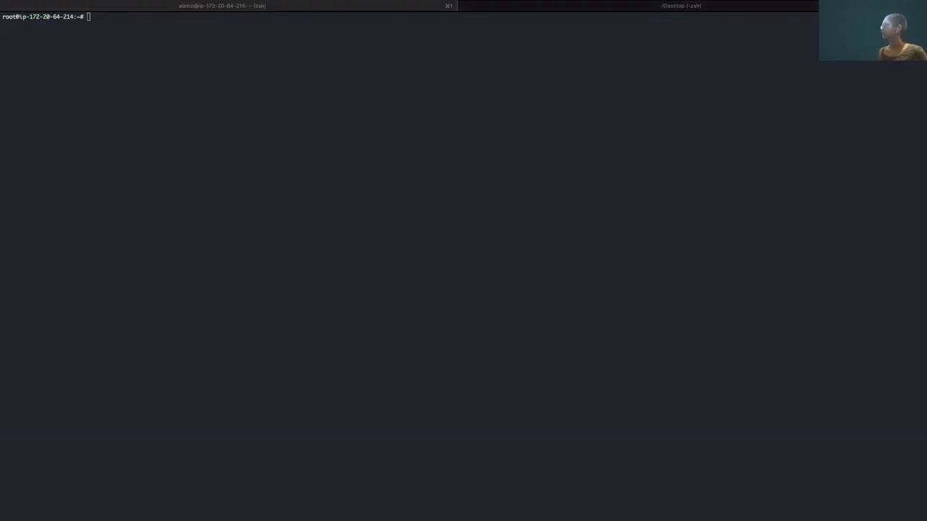
text(docker ps -a)
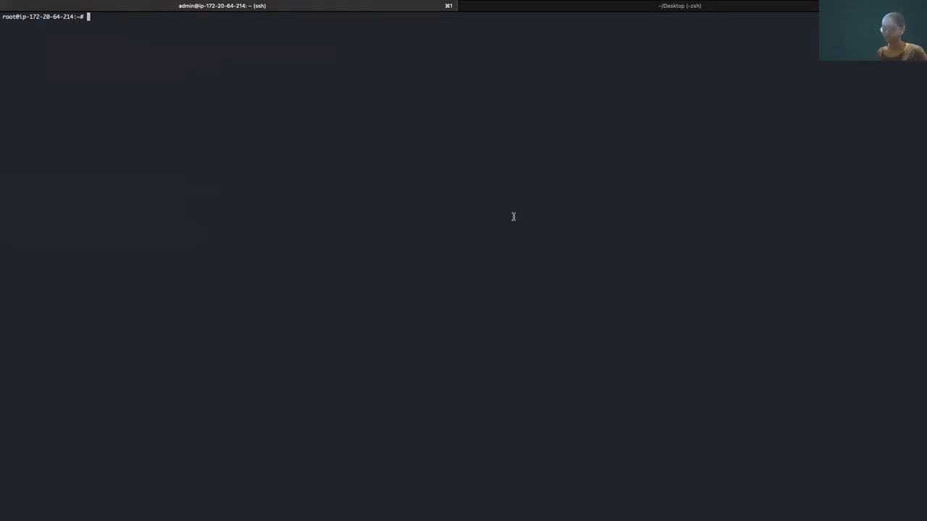
text(ps $(docker inspect -f '{{.State.Pid}}' $(docker ps --filter "name=limitless_kcsi" --format "{{.ID}}" --no-trunc)))
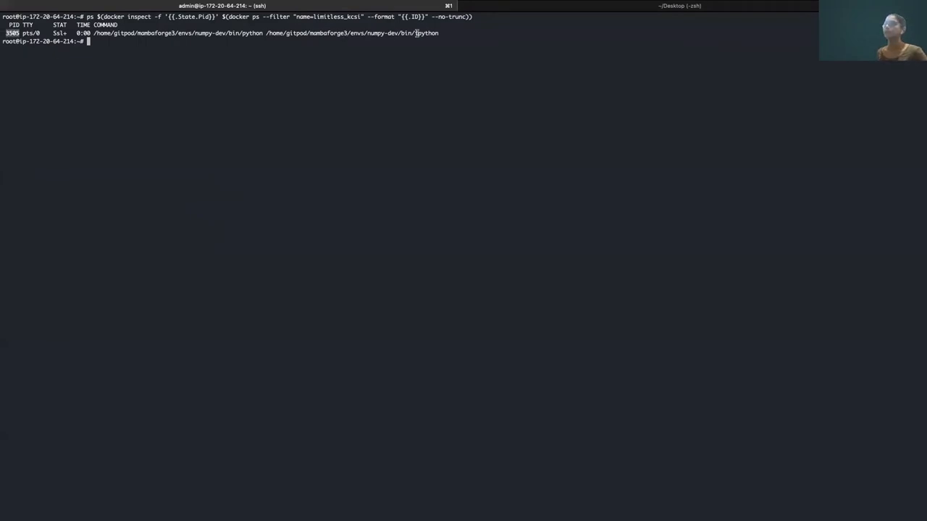
mouse_move(393, 116)
text(ls -)
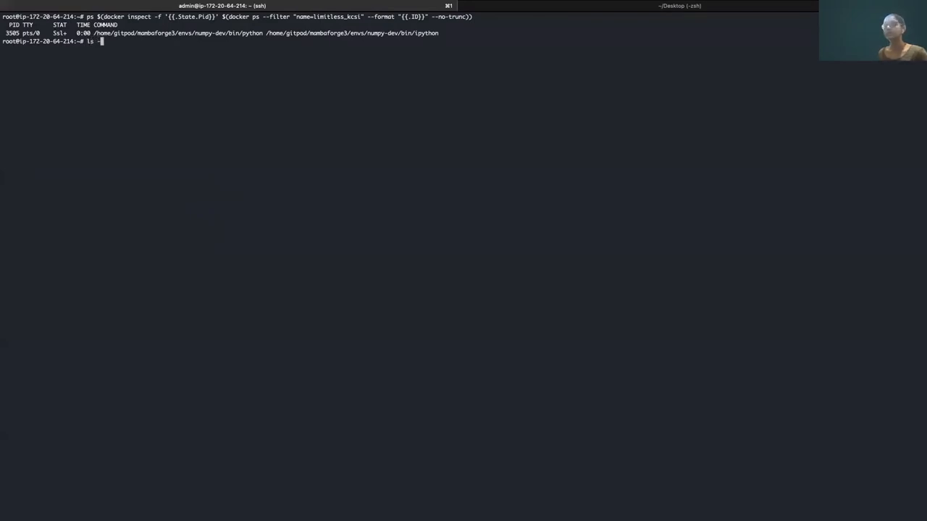
List /proc/3505 with ls -al and print its limits file, showing mostly unlimited limits
text(al /pro)
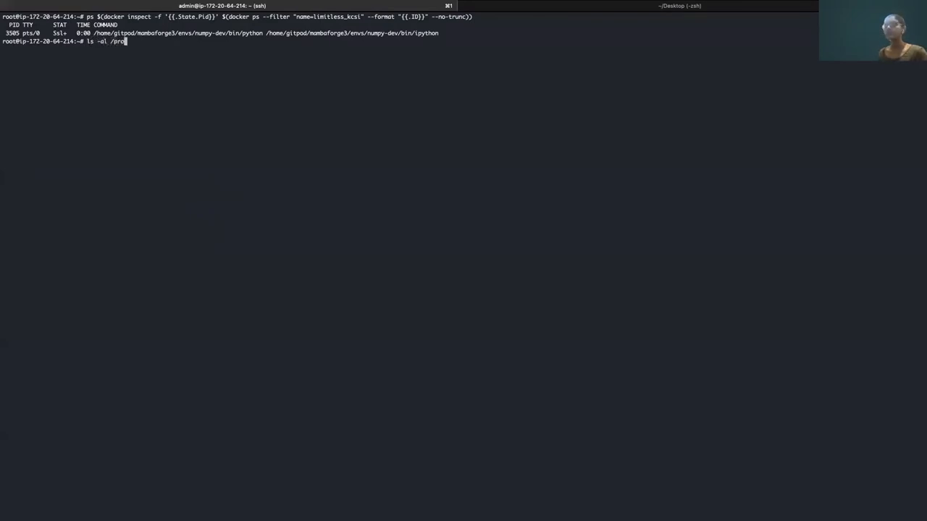
text(c/)
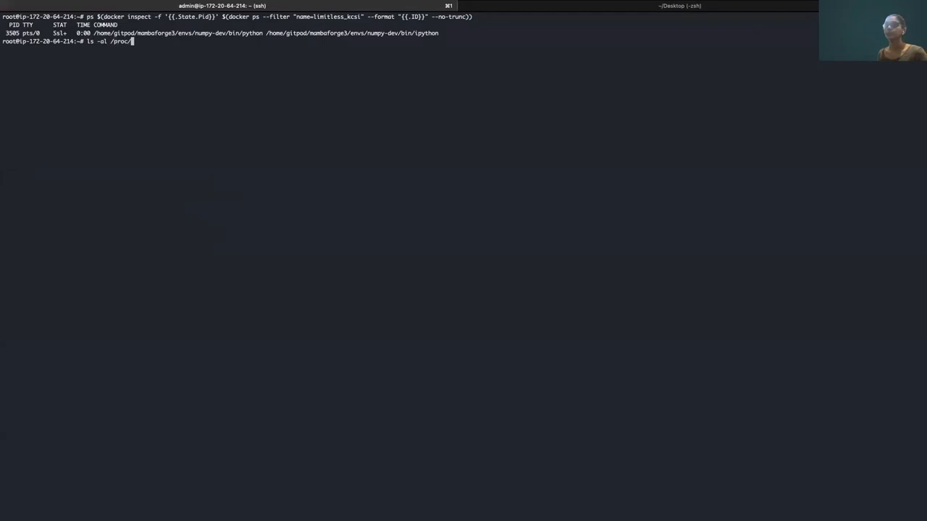
text(3505/)
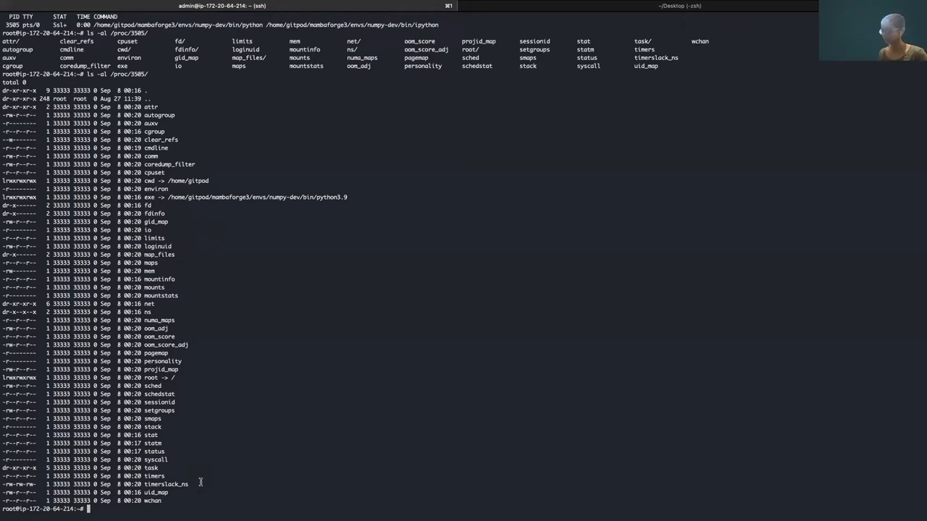
text(cat /proc/3505/limits)
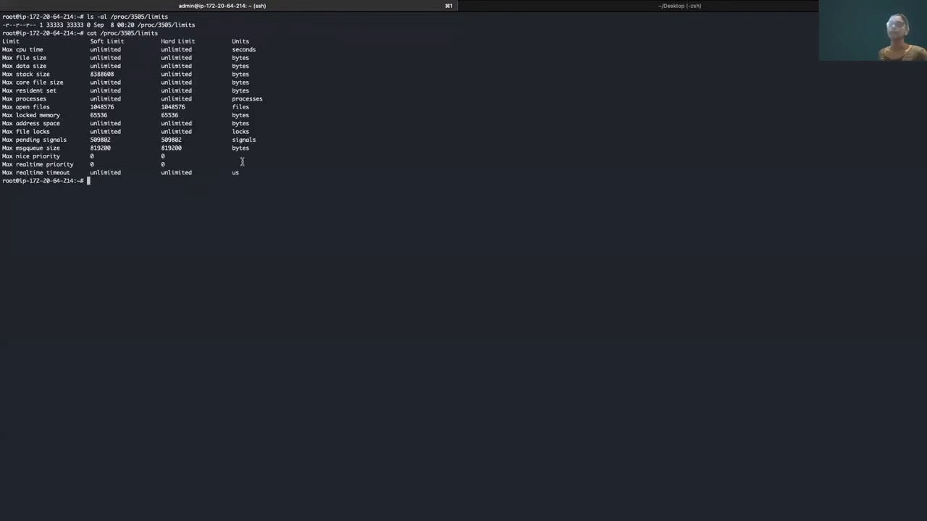
Show process 3505's oom_score of 0 and list its oom_adj, oom_score, oom_score_adj files
text(cat /proc/3505/limits)
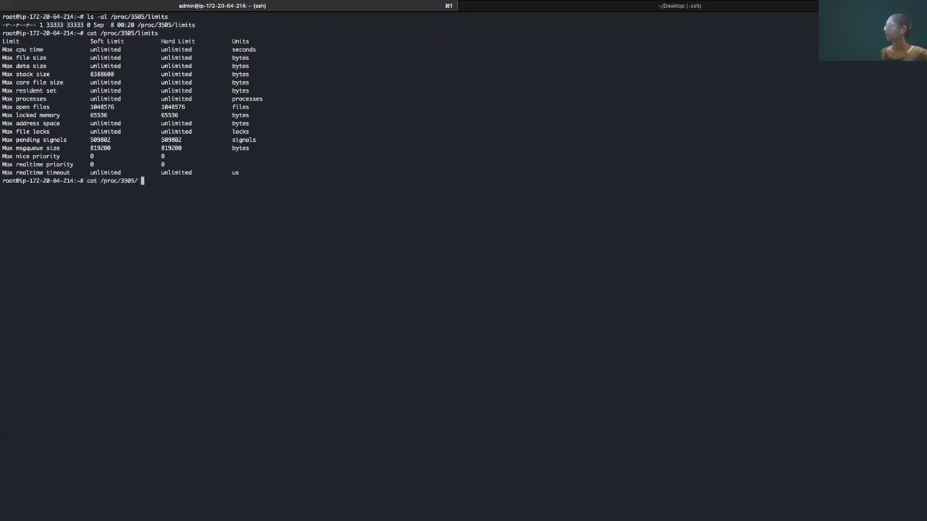
text(o)
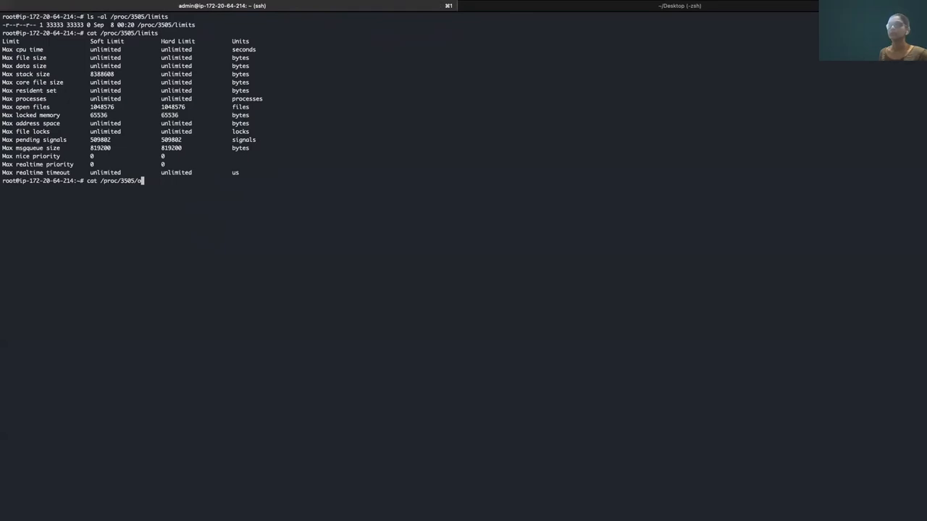
text(om_score)
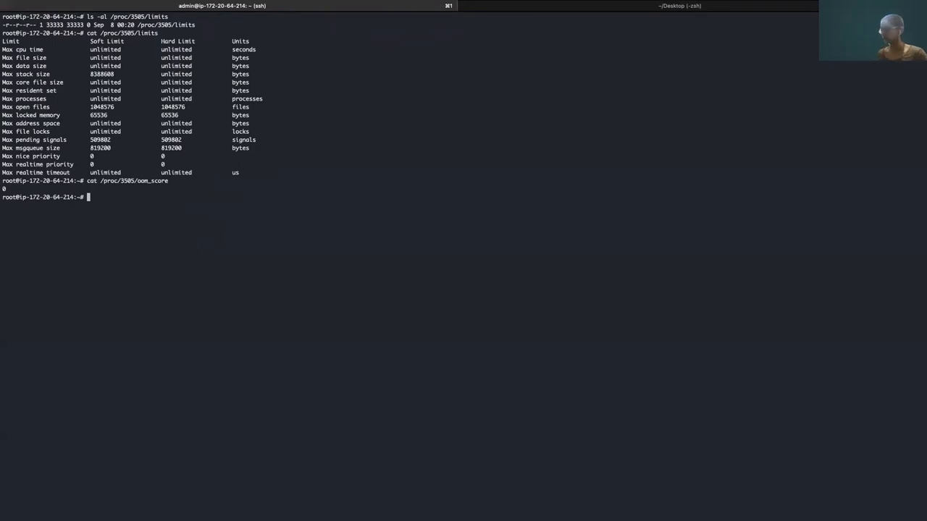
text(cat /proc/3505/)
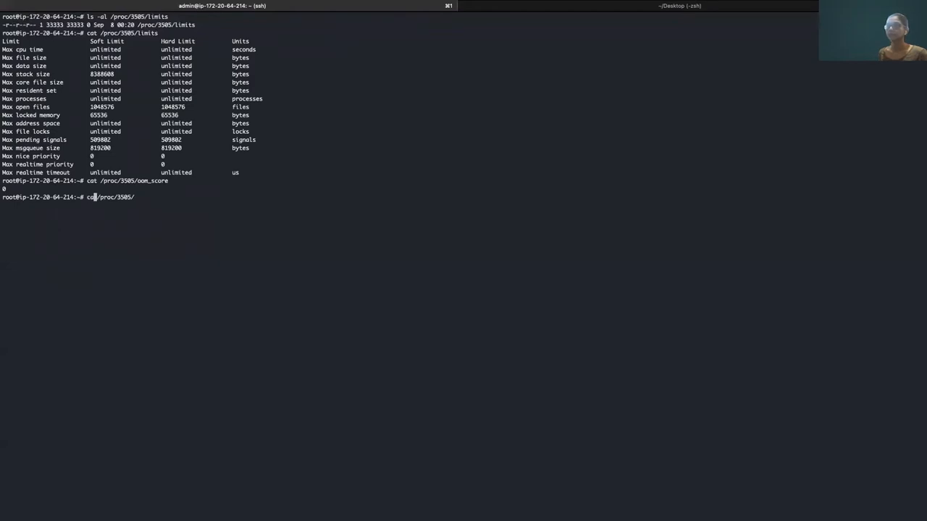
text(ls -al /proc/3505/)
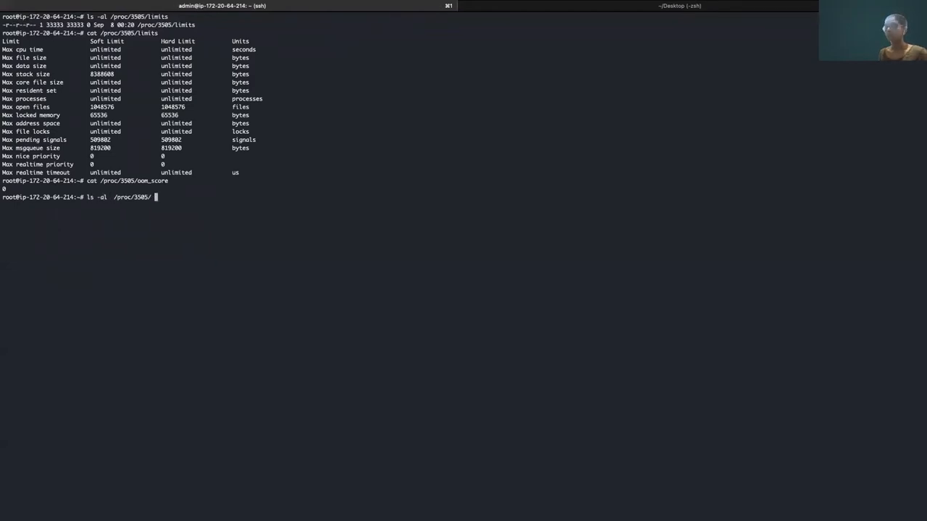
text(| grep oom)
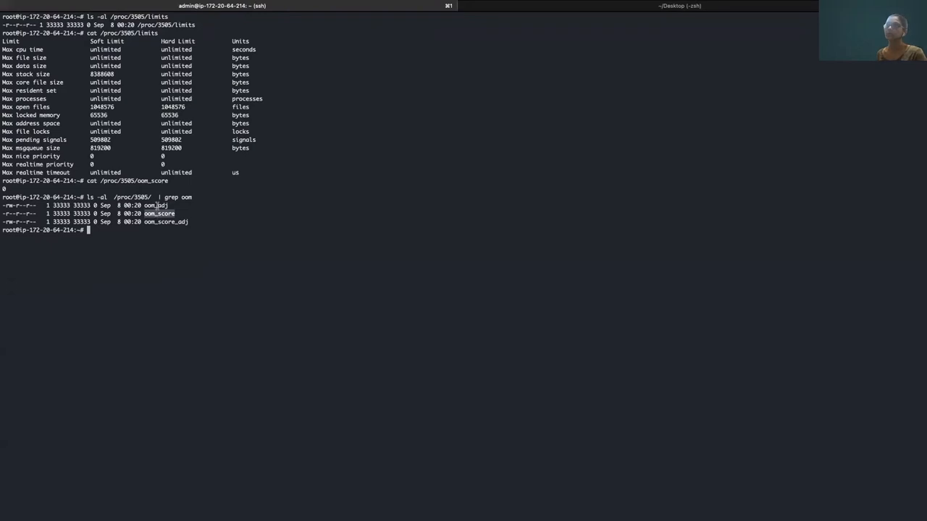
mouse_move(170, 223)
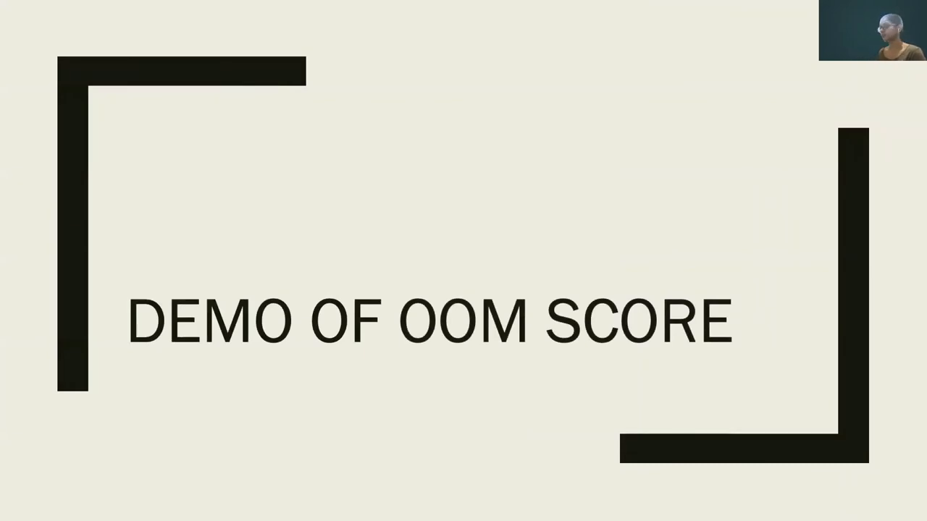
key(Right)
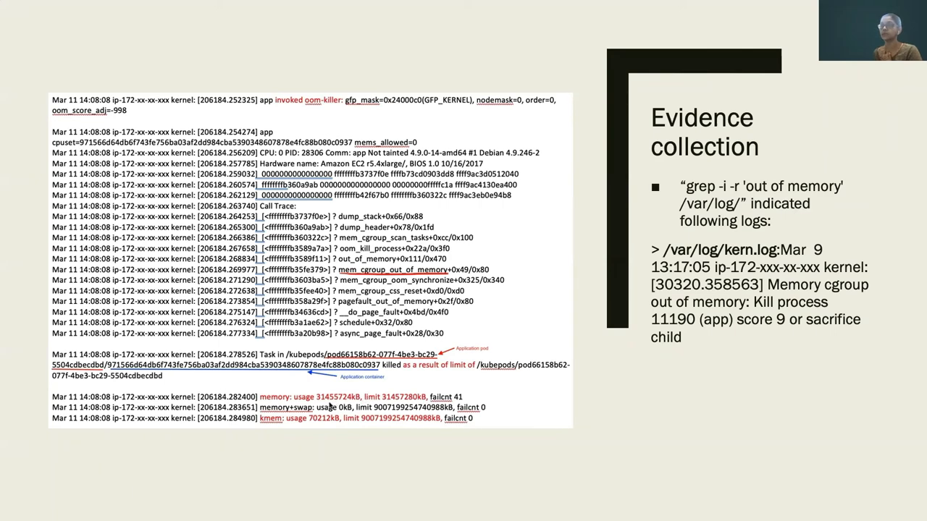
Advance to the Evidence collection slide with the annotated kern.log OOM-killer output
key(Right)
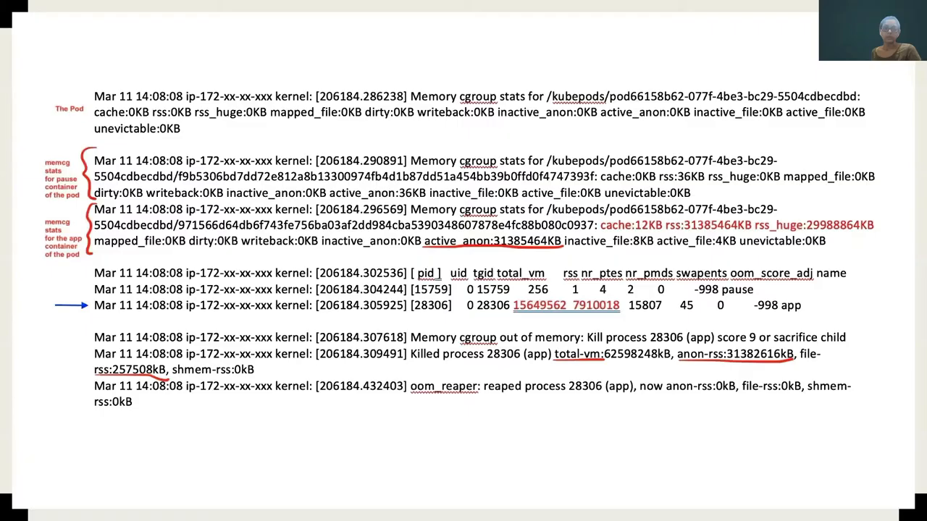
mouse_move(531, 369)
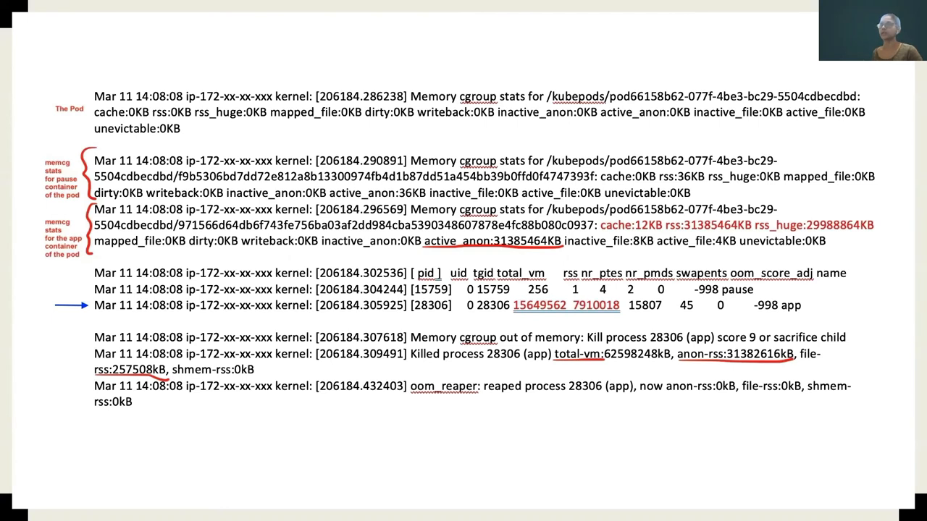
mouse_move(513, 262)
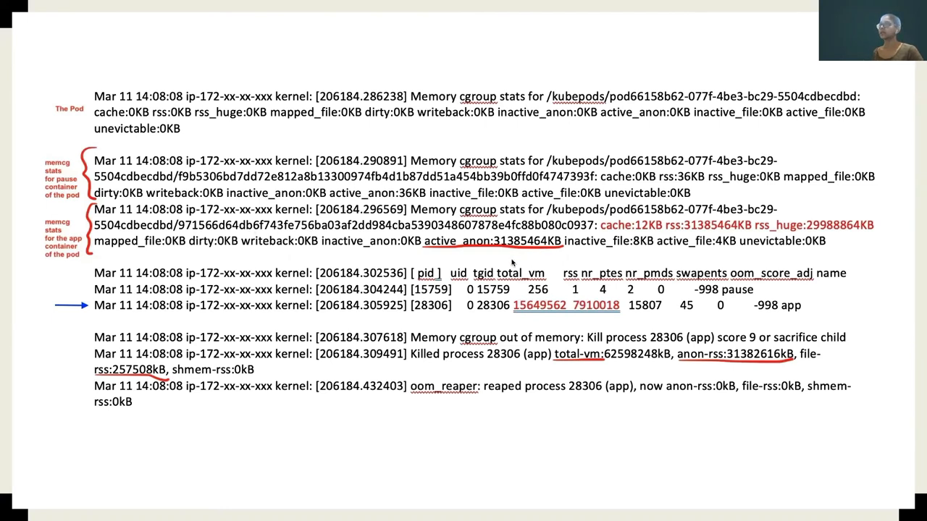
mouse_move(513, 263)
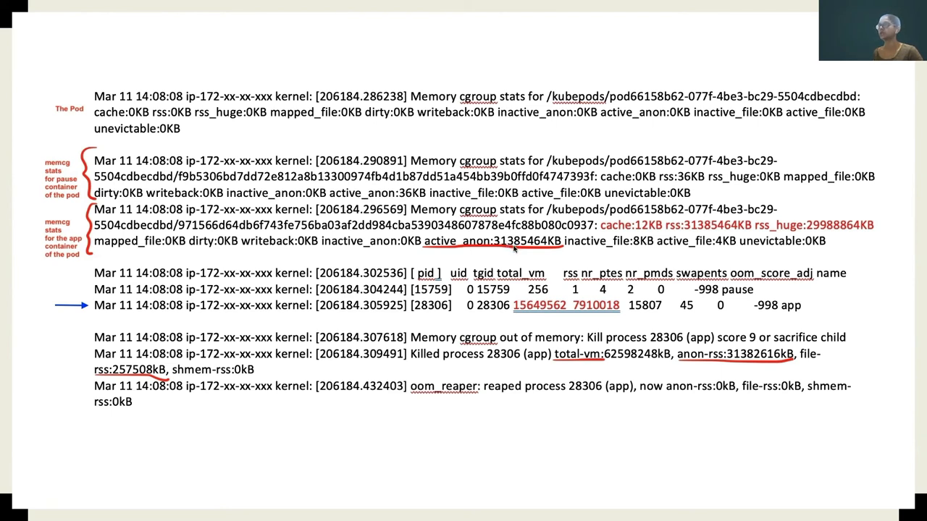
mouse_move(685, 237)
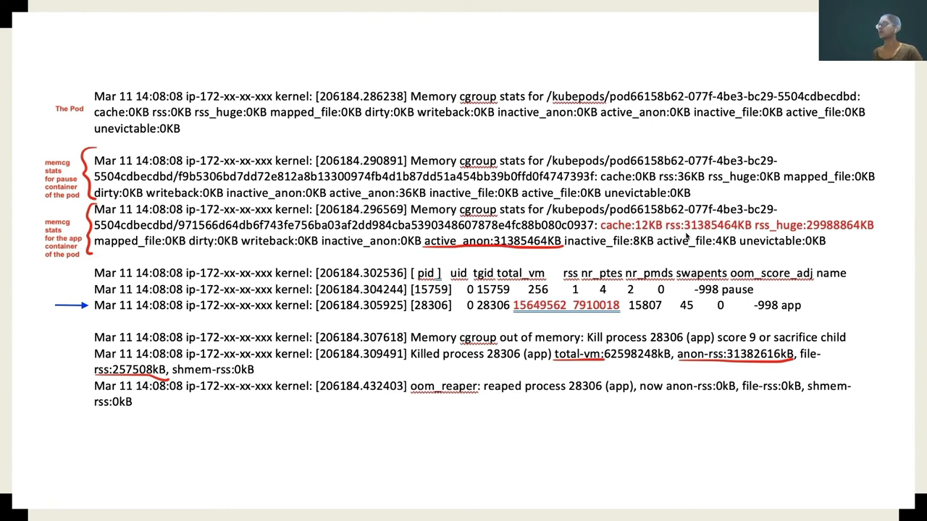
mouse_move(699, 233)
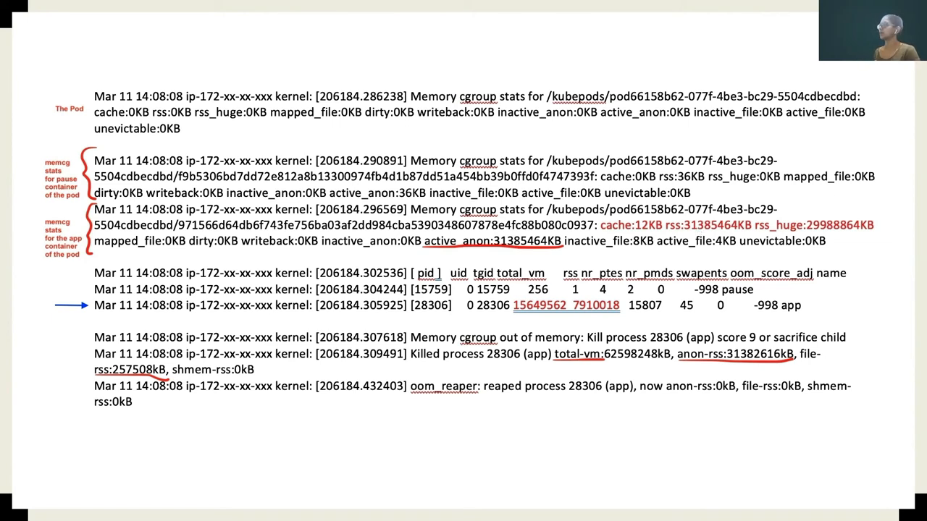
mouse_move(812, 227)
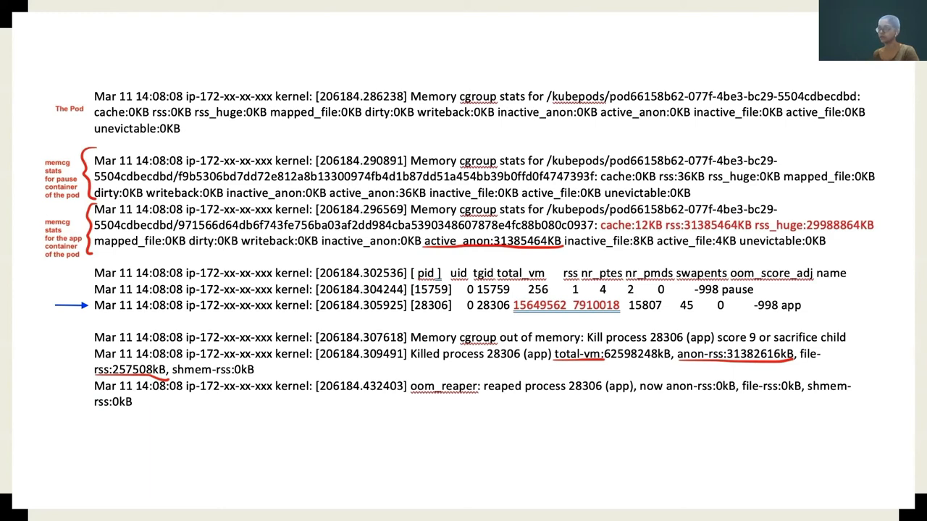
mouse_move(420, 69)
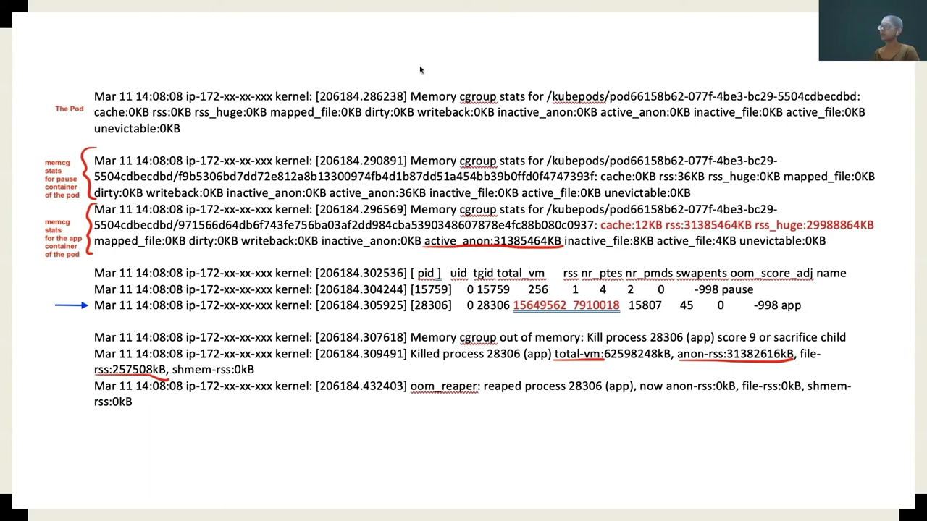
mouse_move(604, 360)
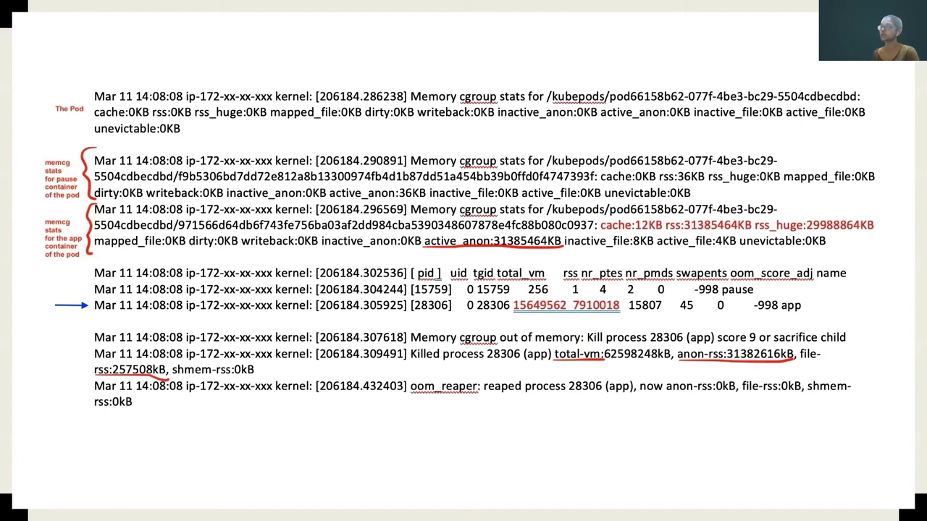
mouse_move(200, 338)
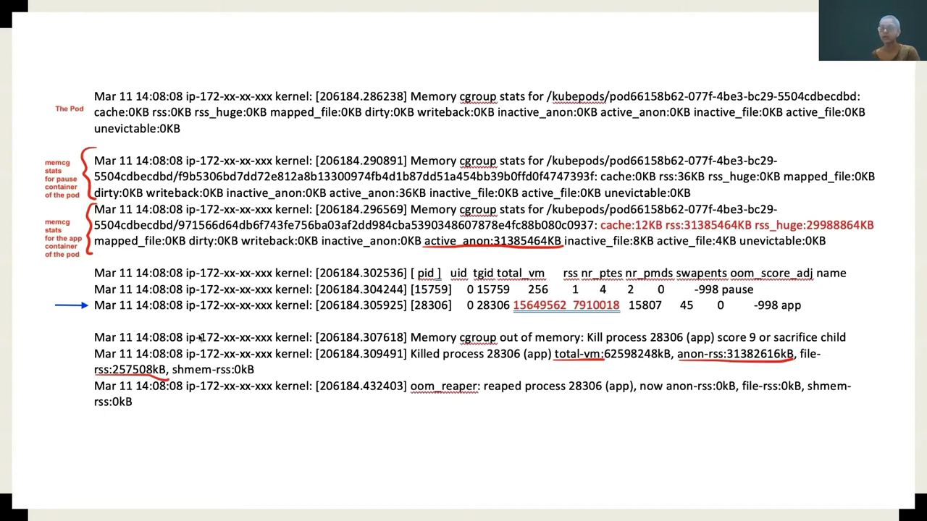
mouse_move(11, 496)
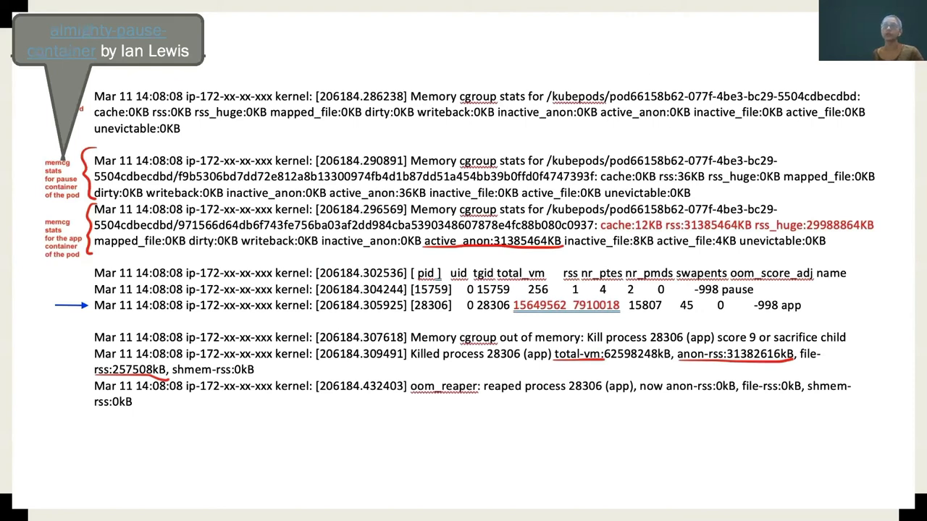
mouse_move(5, 278)
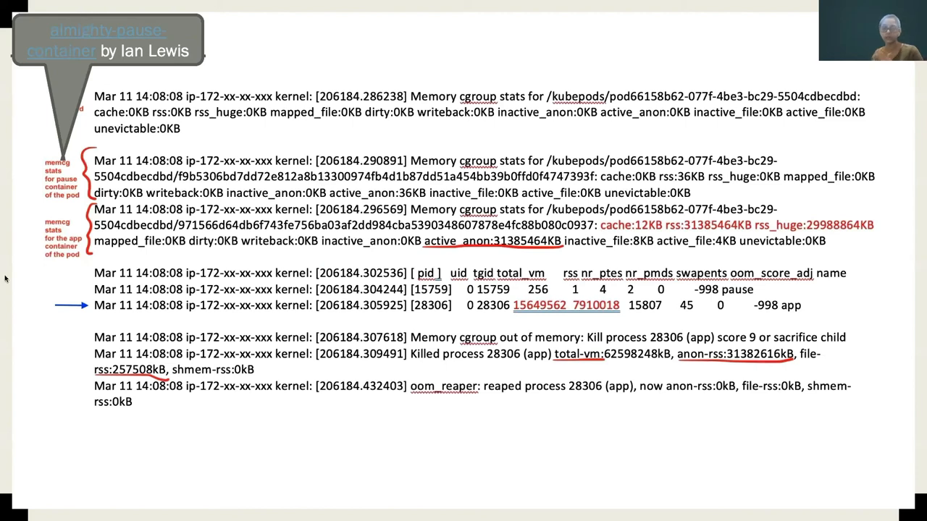